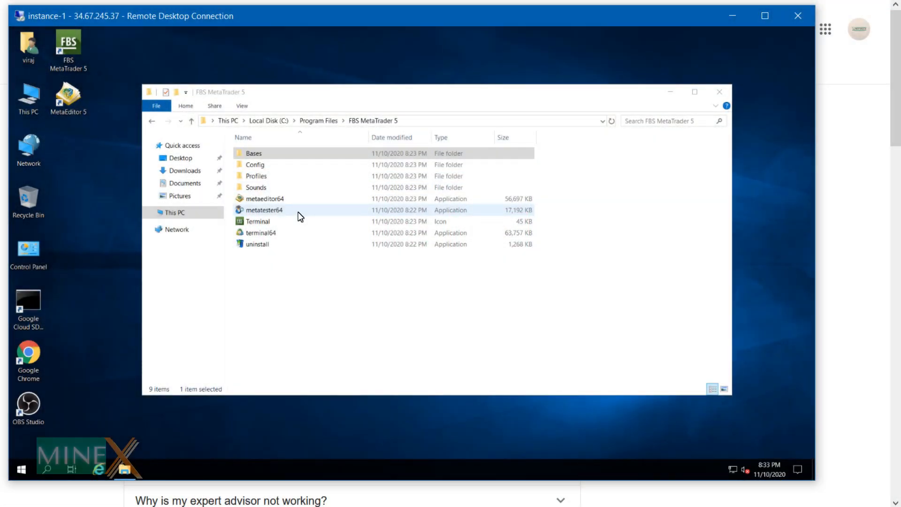
Go to Compute Engine > VM instances through the Navigation menu for My First Project.
{"action": "left_click", "coordinate": [255, 188]}
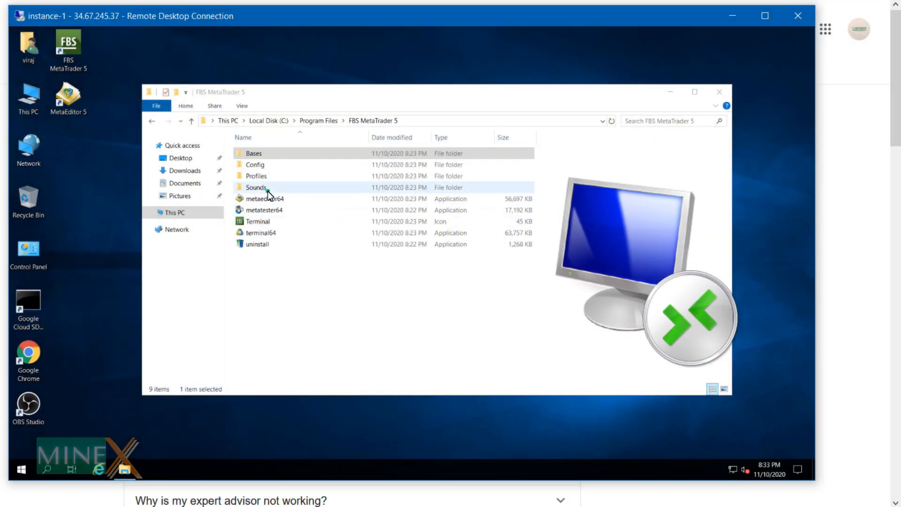
{"action": "double_click", "coordinate": [255, 188]}
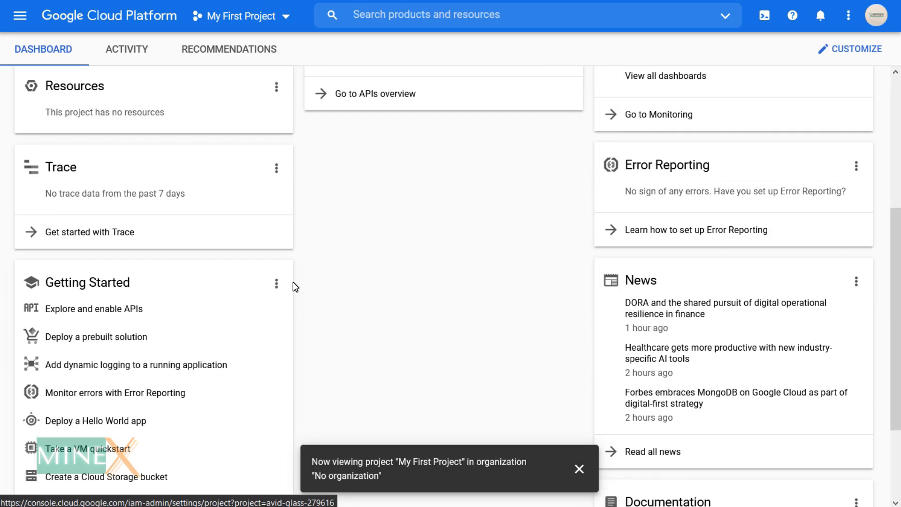
{"action": "scroll", "scroll_direction": "up", "scroll_amount": 3}
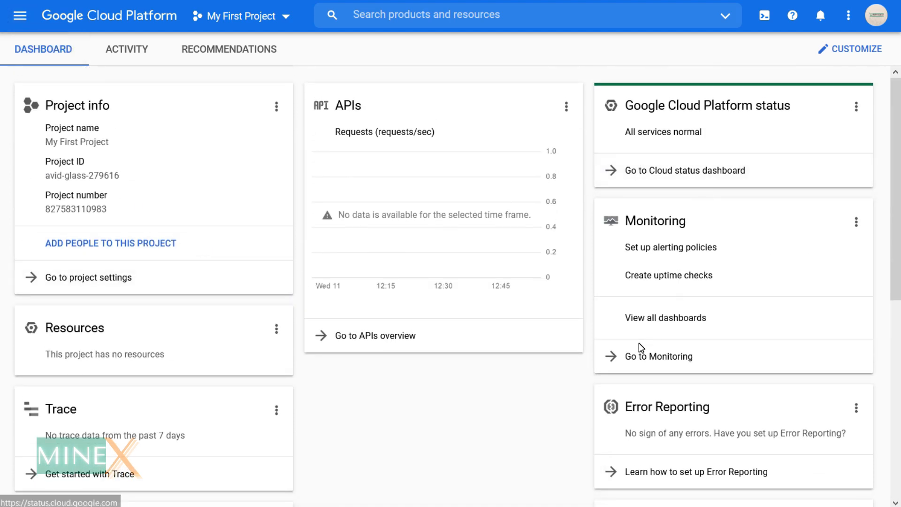
{"action": "mouse_move", "coordinate": [19, 15]}
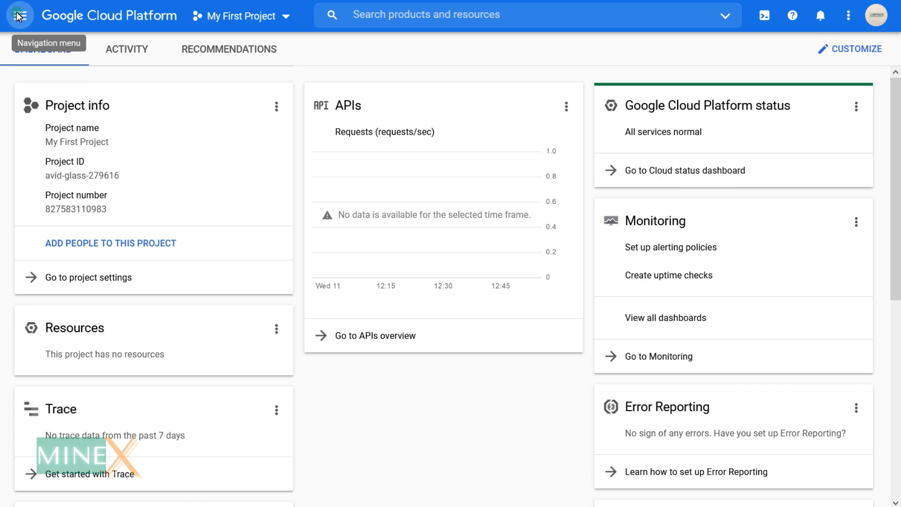
{"action": "left_click", "coordinate": [19, 16]}
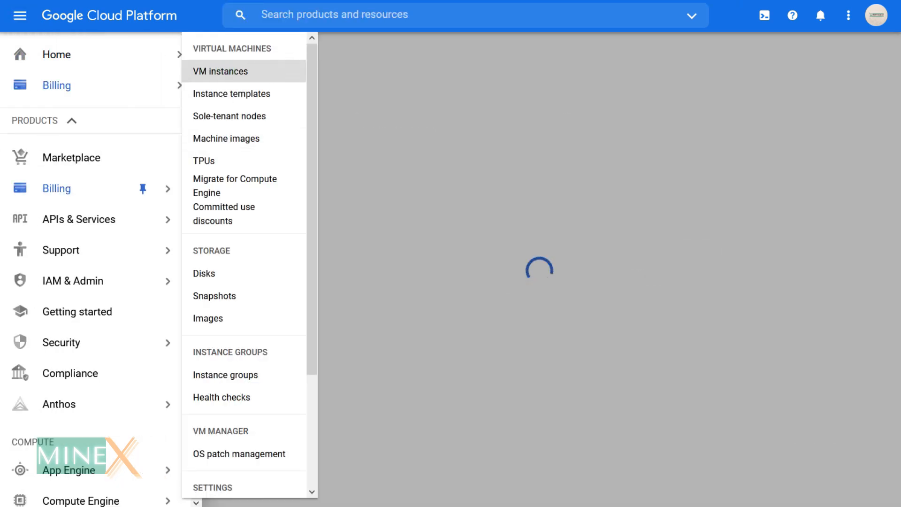
{"action": "left_click", "coordinate": [220, 71]}
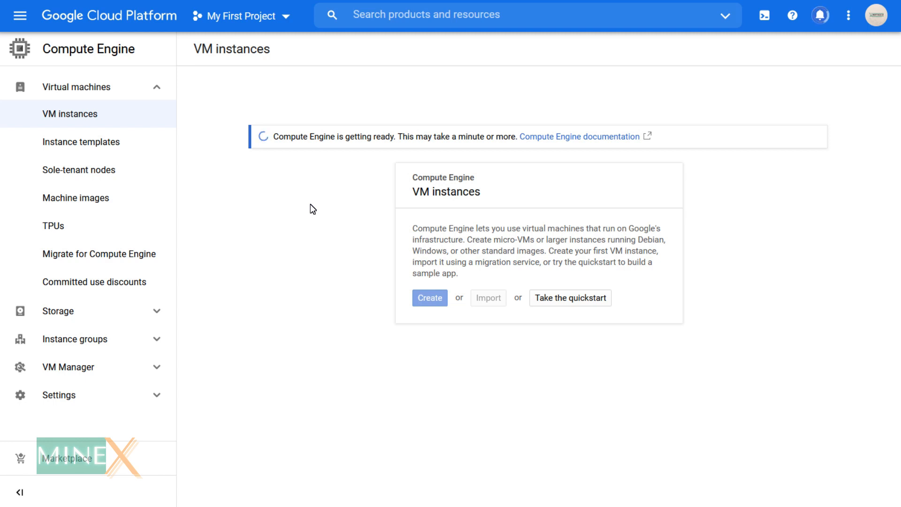
{"action": "mouse_move", "coordinate": [299, 92]}
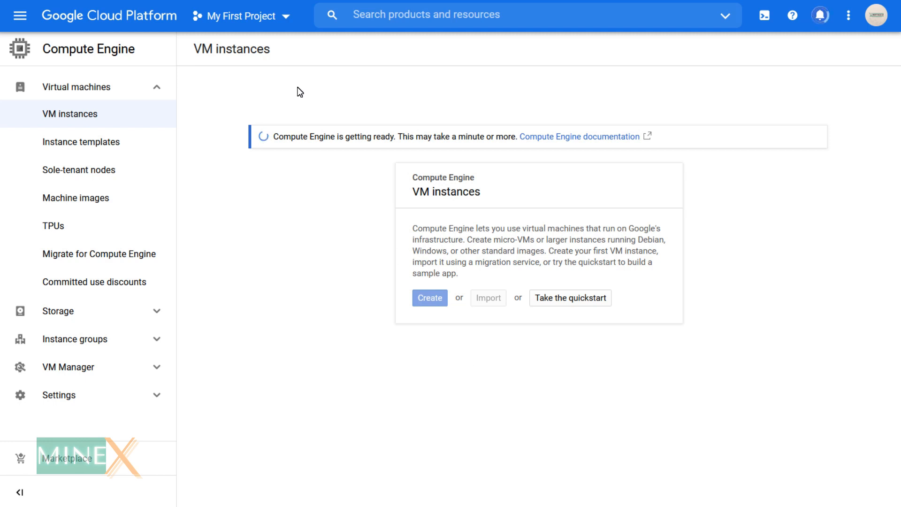
{"action": "mouse_move", "coordinate": [356, 161]}
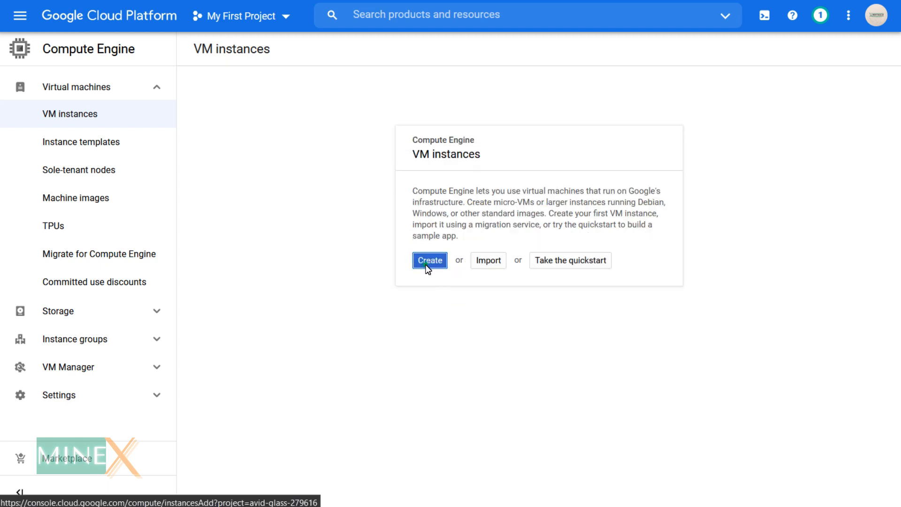
Start creating instance-1 and bring up its boot disk choices, currently Debian 10.
{"action": "left_click", "coordinate": [429, 259]}
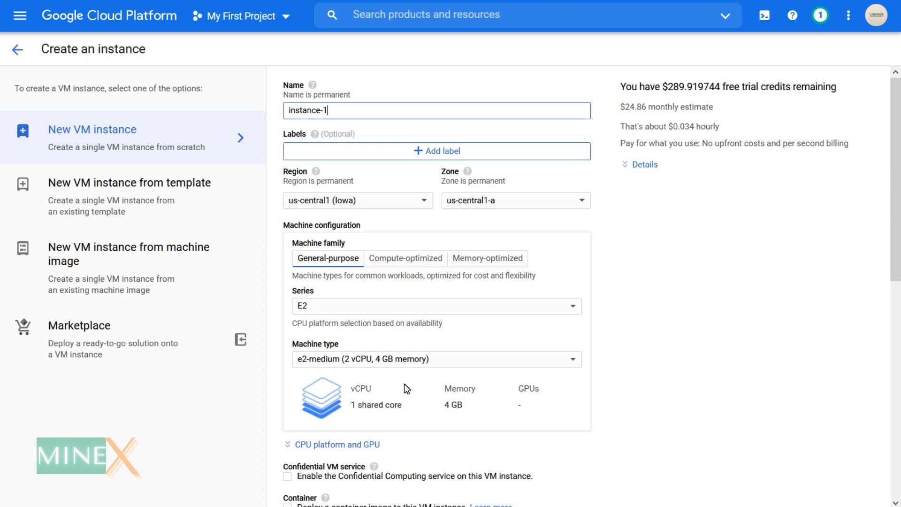
{"action": "scroll", "scroll_direction": "down", "scroll_amount": 3}
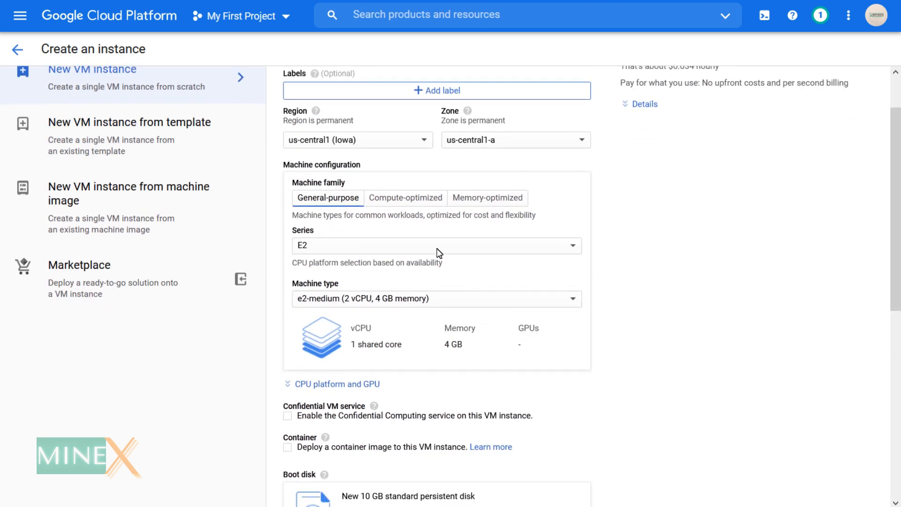
{"action": "scroll", "scroll_direction": "down", "scroll_amount": 3}
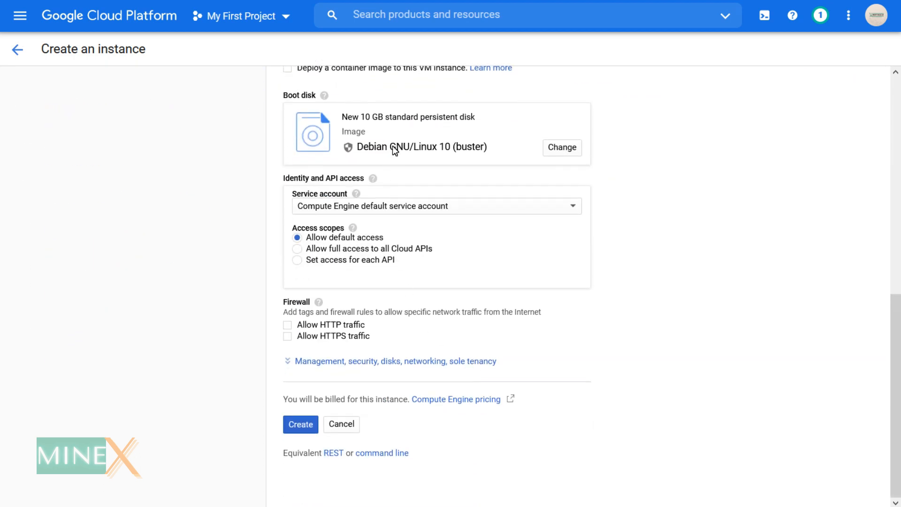
{"action": "left_click", "coordinate": [300, 424]}
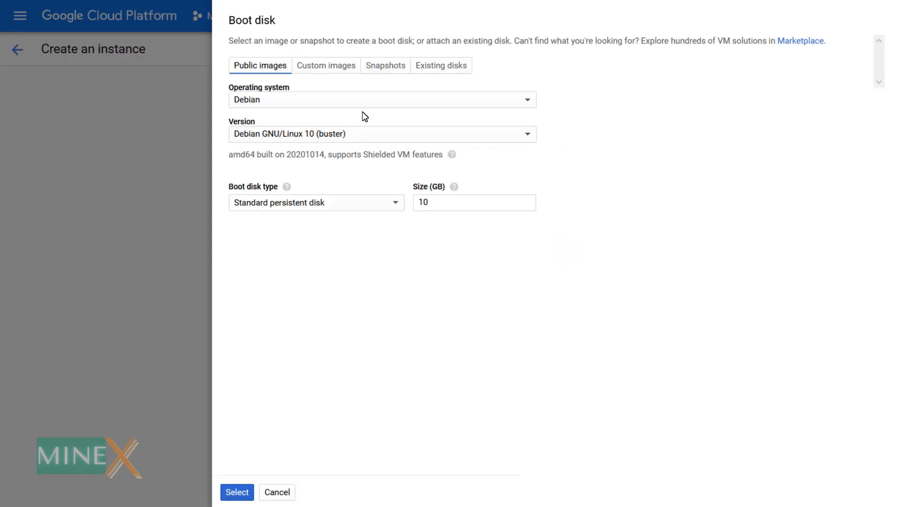
Choose a Windows Server 2019 Datacenter boot disk image of 50 GB.
{"action": "left_click", "coordinate": [381, 99]}
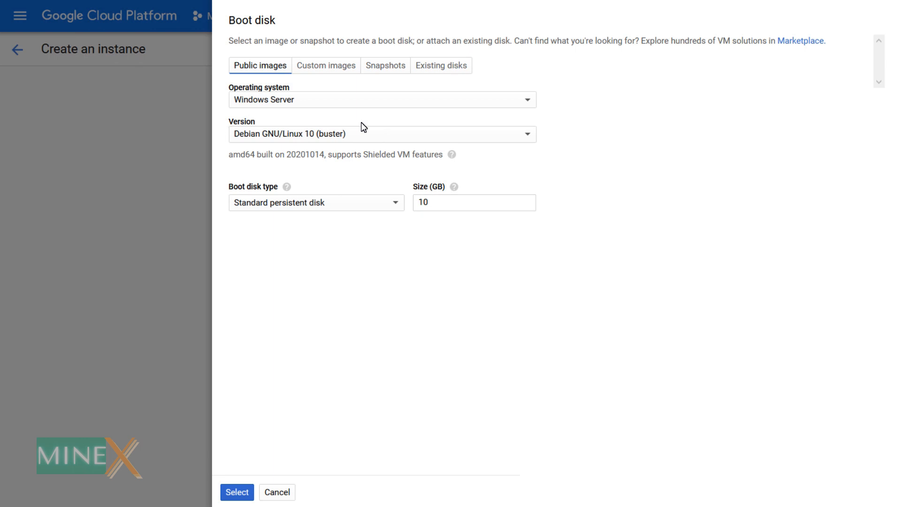
{"action": "left_click", "coordinate": [381, 134]}
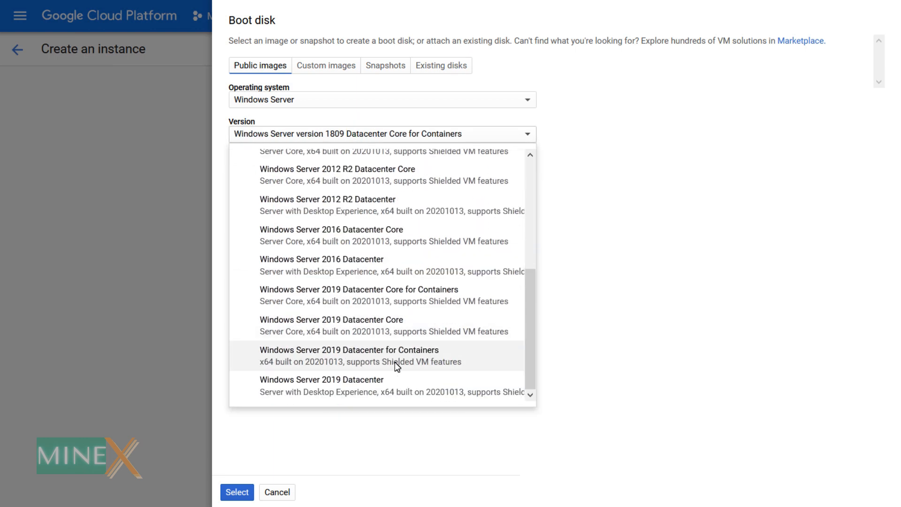
{"action": "mouse_move", "coordinate": [428, 385]}
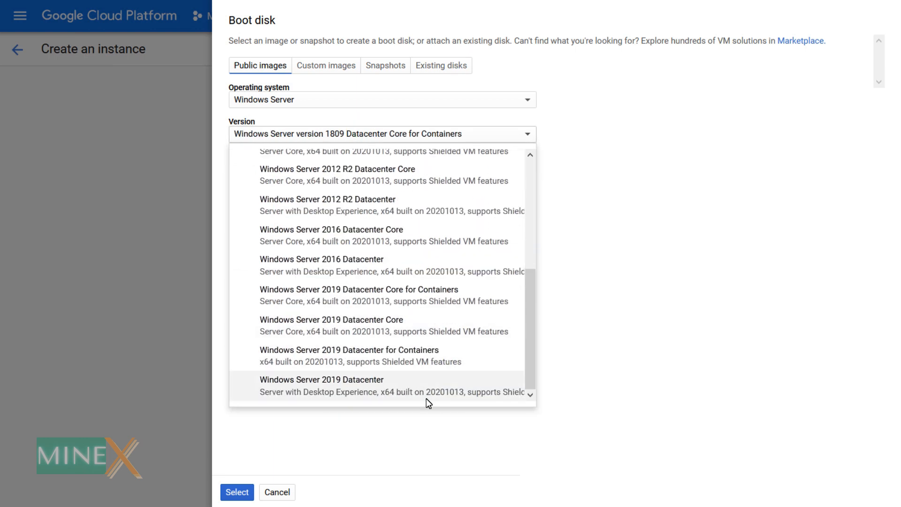
{"action": "left_click", "coordinate": [321, 379]}
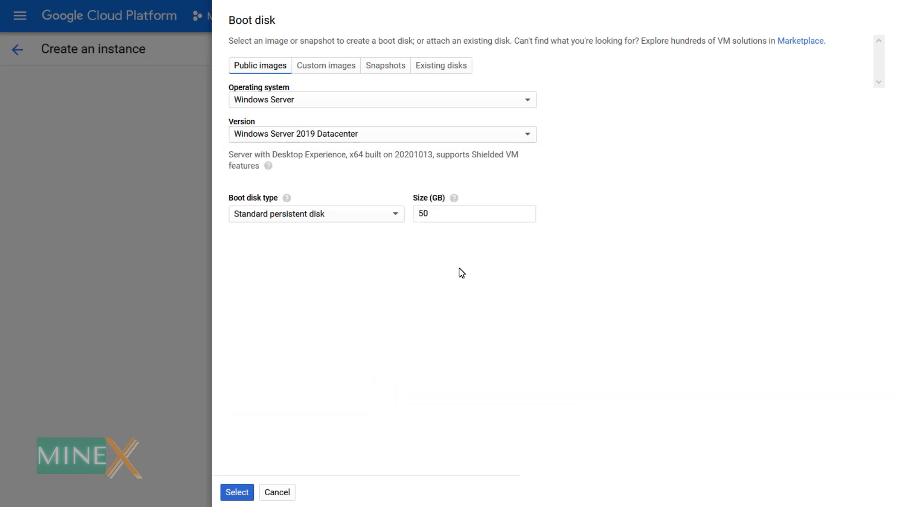
{"action": "left_click", "coordinate": [237, 491]}
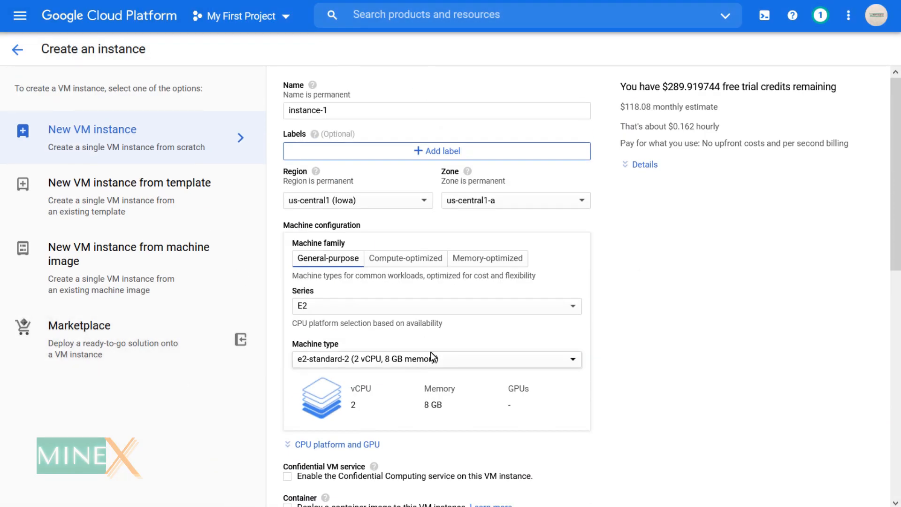
Set the VM's machine type to e2-medium.
{"action": "left_click", "coordinate": [435, 358]}
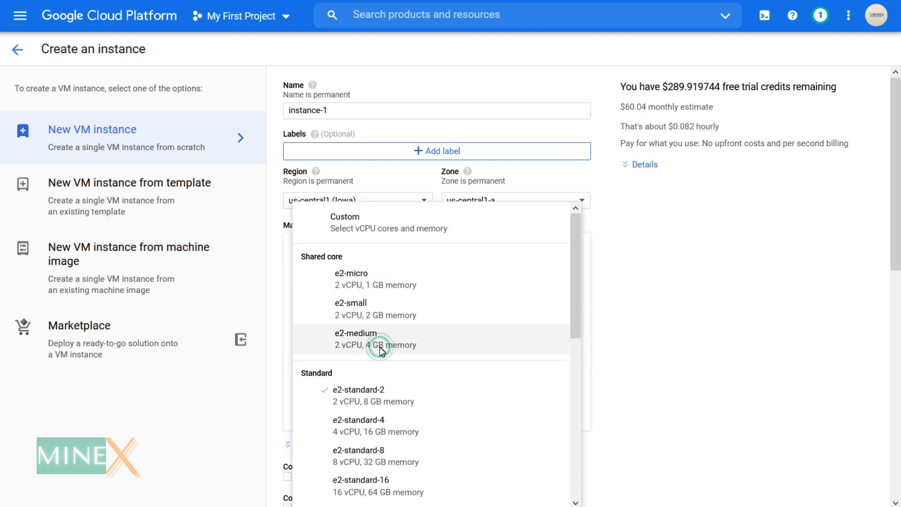
{"action": "left_click", "coordinate": [379, 338]}
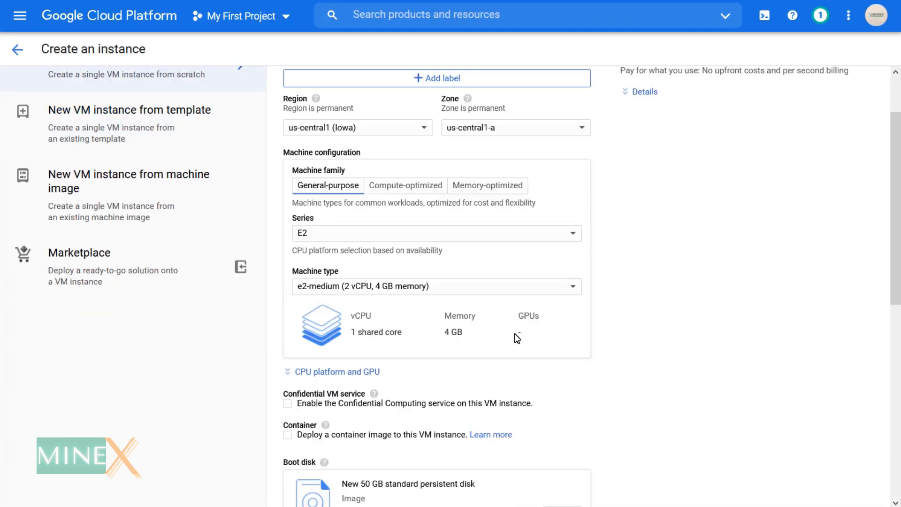
{"action": "scroll", "scroll_direction": "down", "scroll_amount": 3}
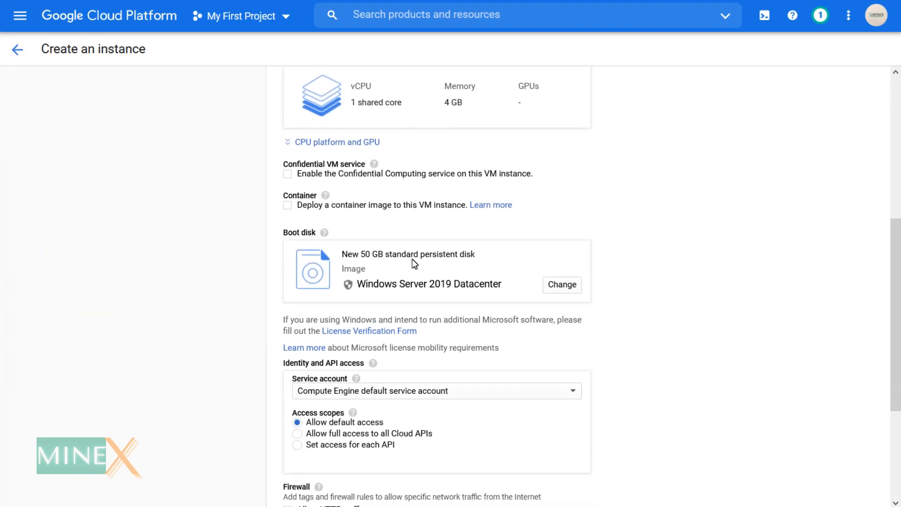
{"action": "scroll", "scroll_direction": "down", "scroll_amount": 3}
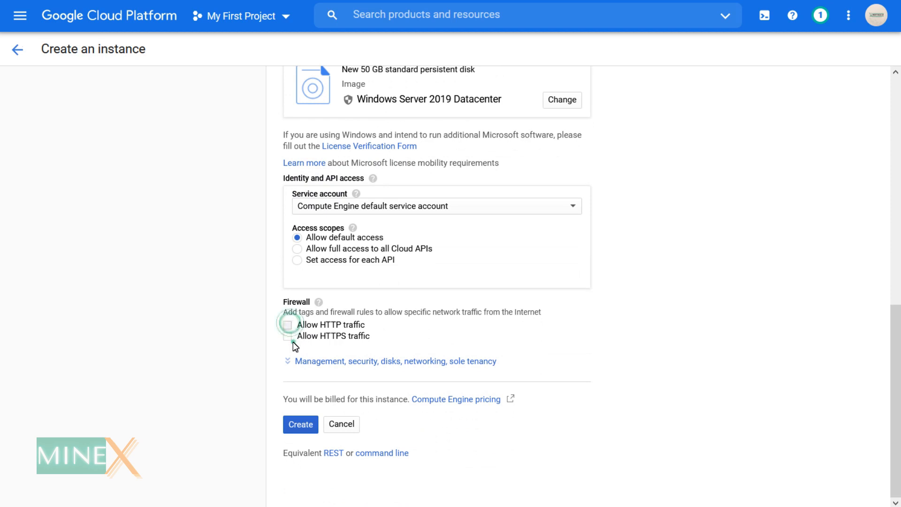
Allow HTTP and HTTPS traffic and create instance-1.
{"action": "left_click", "coordinate": [288, 324]}
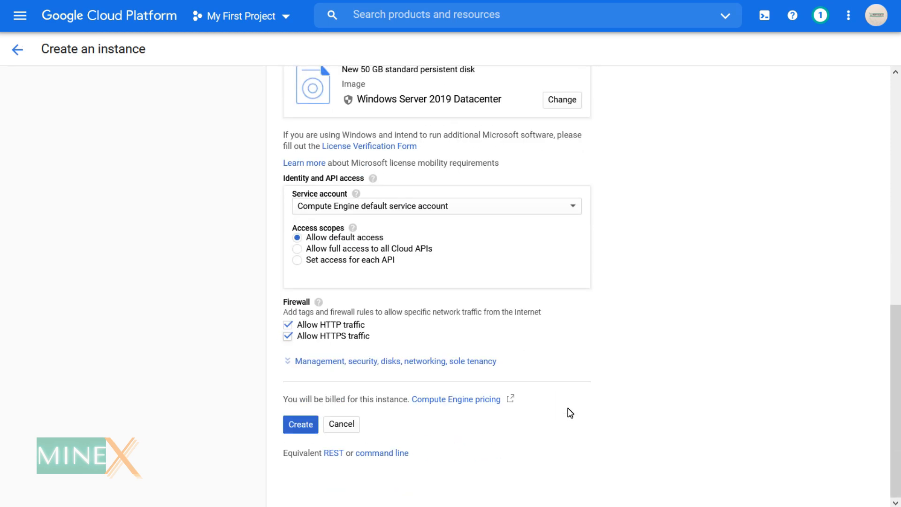
{"action": "left_click", "coordinate": [300, 424]}
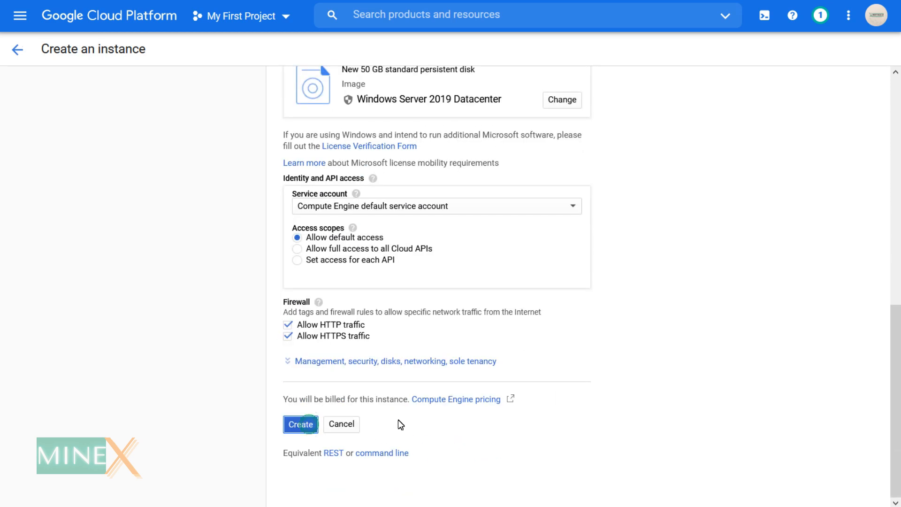
{"action": "left_click", "coordinate": [300, 424]}
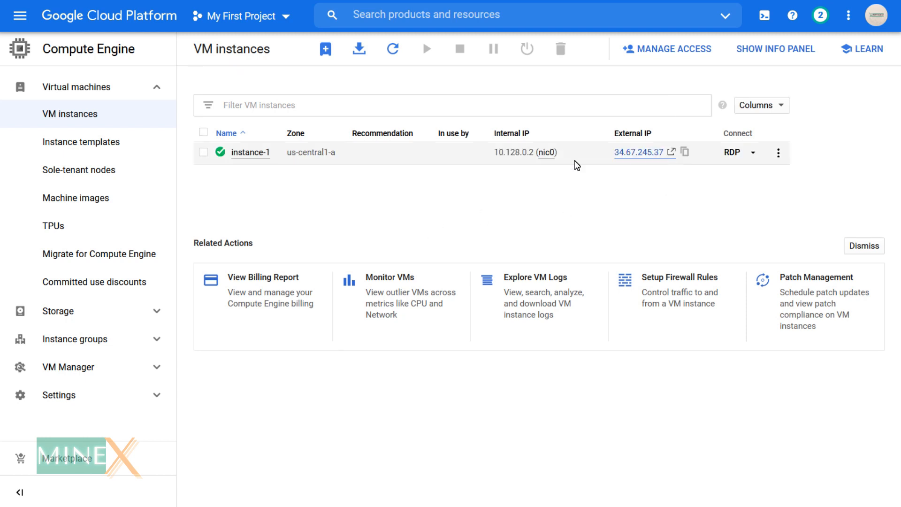
Wait for instance-1 to run at 34.67.245.37, then open the product menu.
{"action": "left_click", "coordinate": [19, 16]}
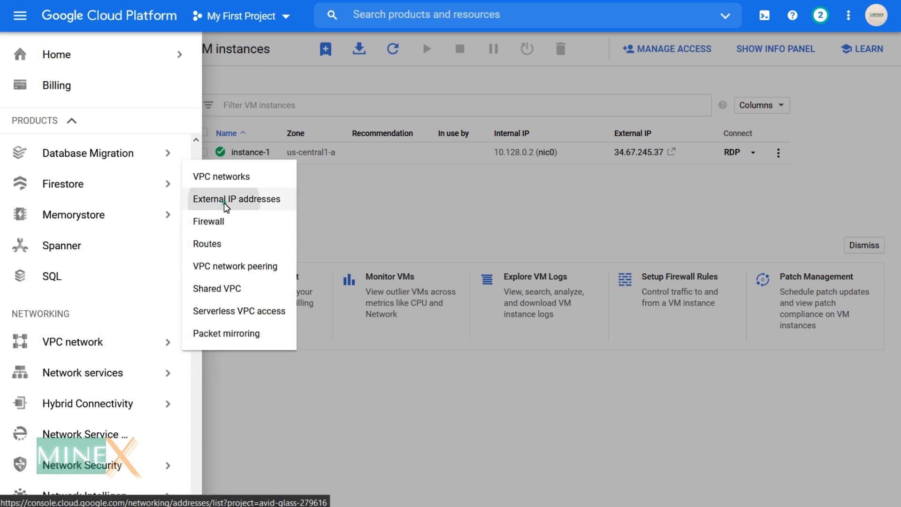
Convert external IP 34.67.245.37 from ephemeral to a static address named vps.
{"action": "left_click", "coordinate": [236, 199]}
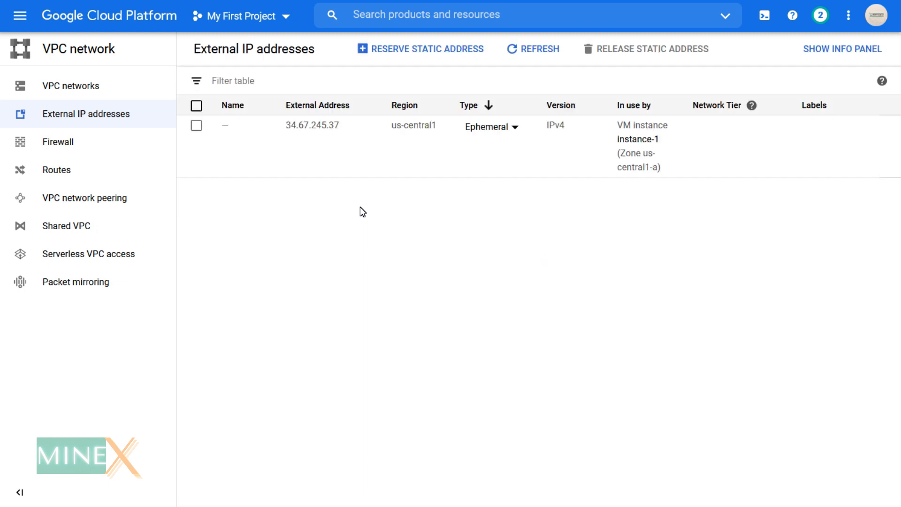
{"action": "left_click", "coordinate": [490, 126]}
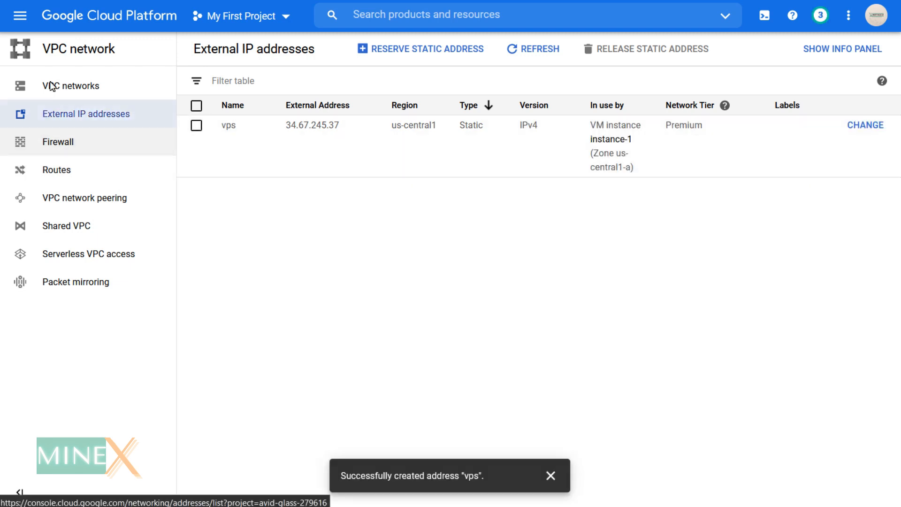
{"action": "left_click", "coordinate": [19, 16]}
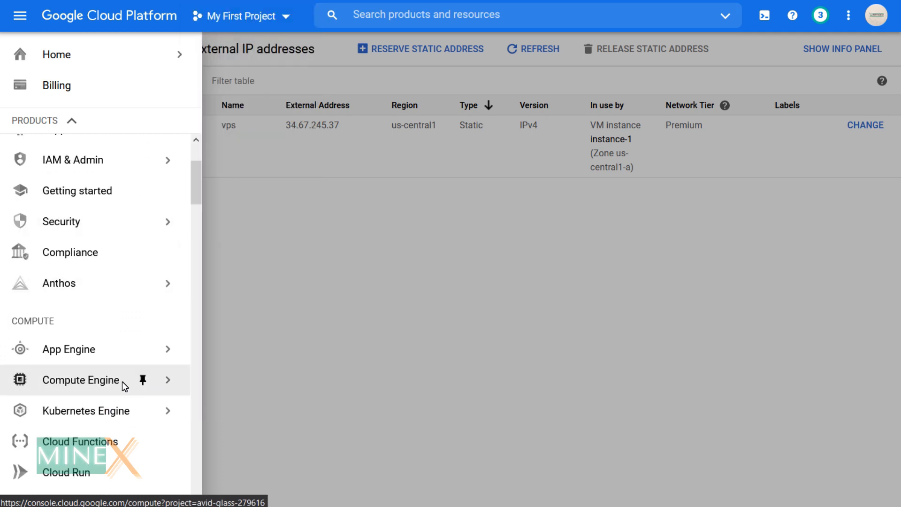
Open instance-1 from VM instances and start Set Windows password for virajvkd7.
{"action": "left_click", "coordinate": [168, 384]}
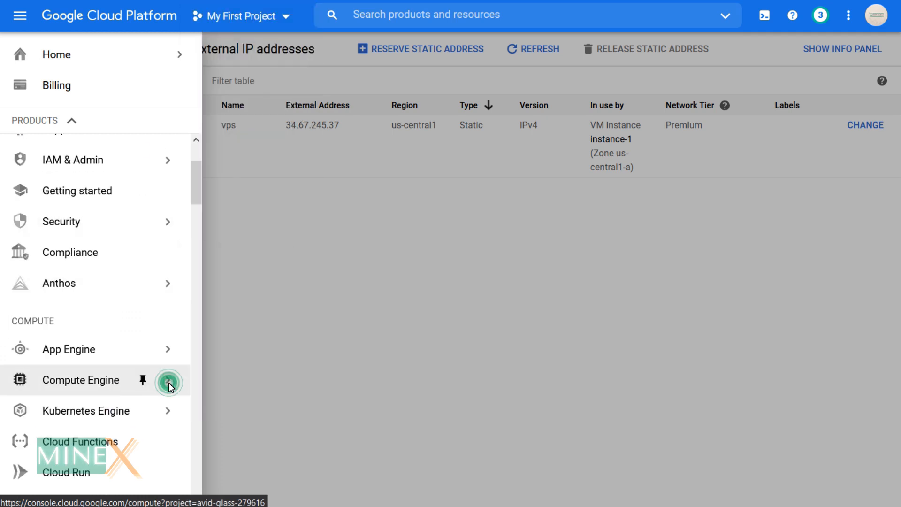
{"action": "left_click", "coordinate": [80, 380]}
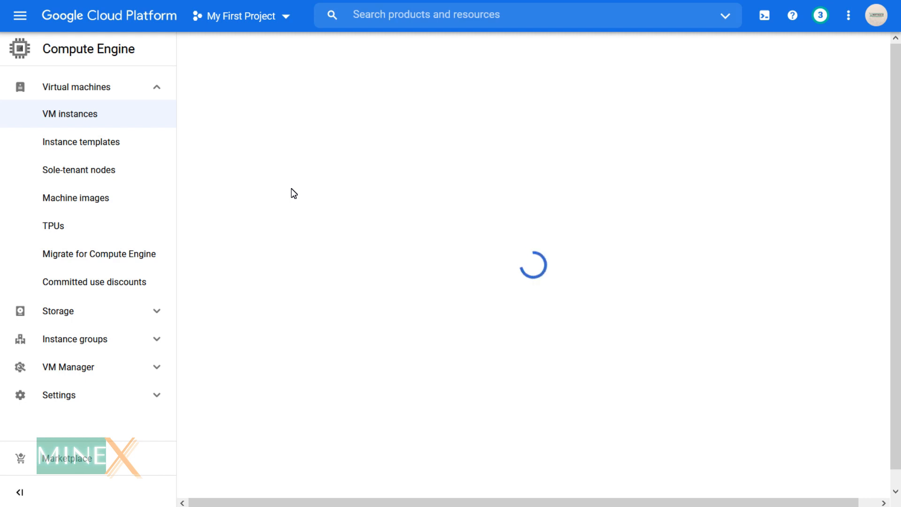
{"action": "left_click", "coordinate": [233, 166]}
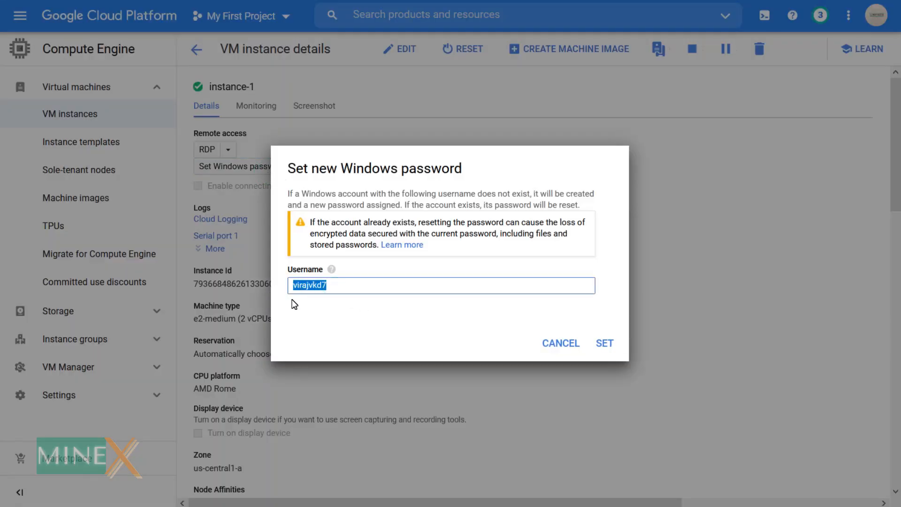
Create the Windows login, generate its password after a retry, and save instance-1.rdp.
{"action": "type", "text": "vira"}
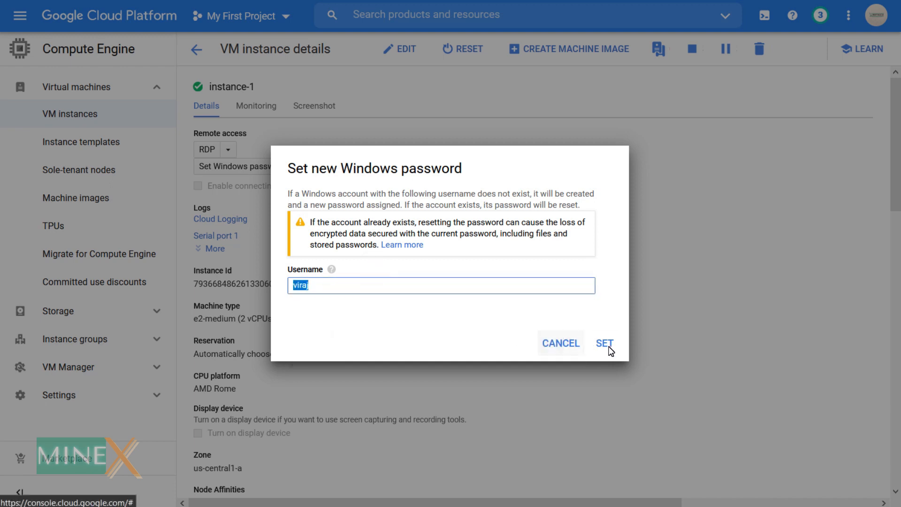
{"action": "left_click", "coordinate": [604, 343]}
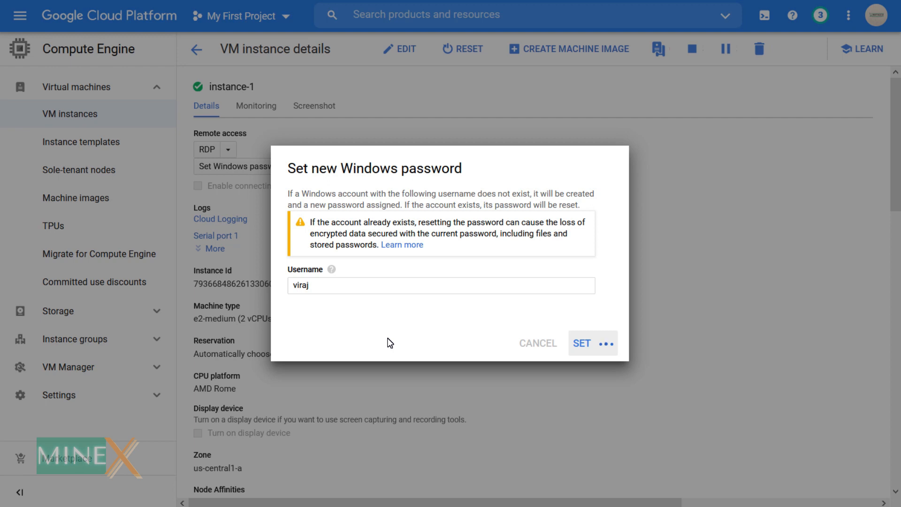
{"action": "mouse_move", "coordinate": [573, 233]}
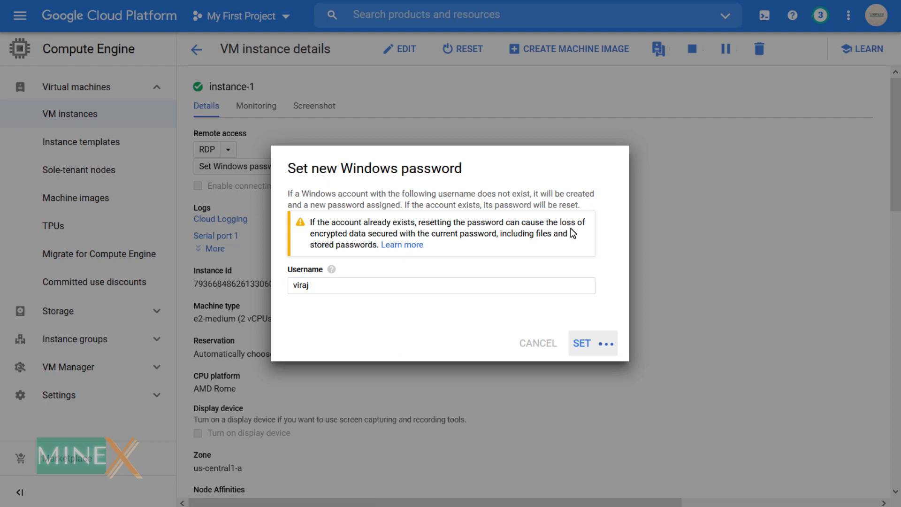
{"action": "mouse_move", "coordinate": [484, 340]}
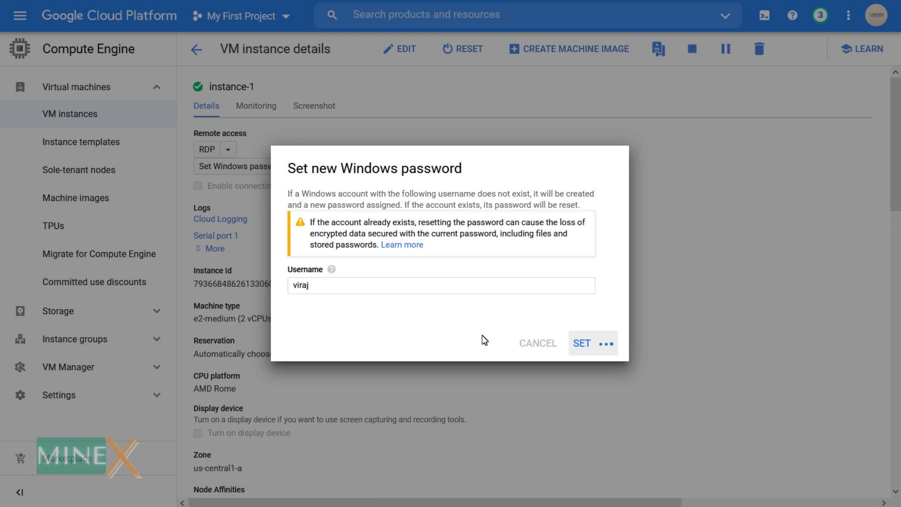
{"action": "left_click", "coordinate": [581, 343]}
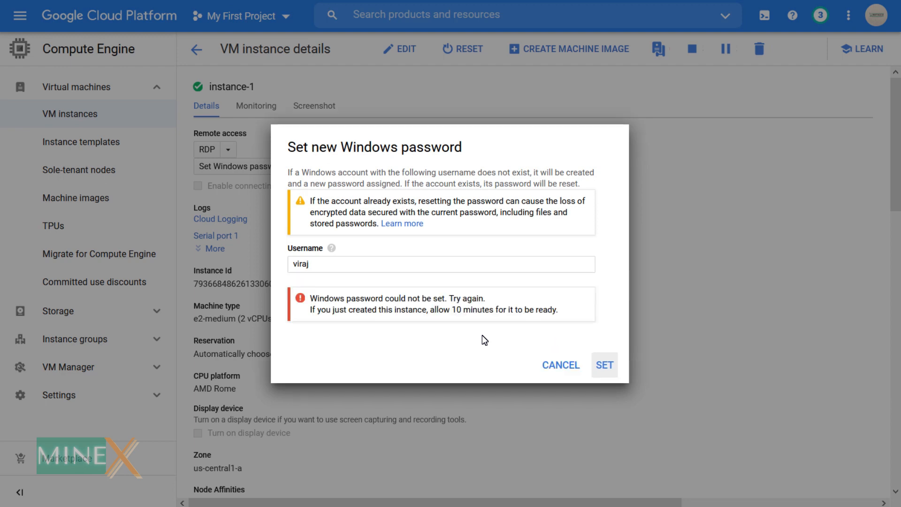
{"action": "left_click", "coordinate": [604, 365]}
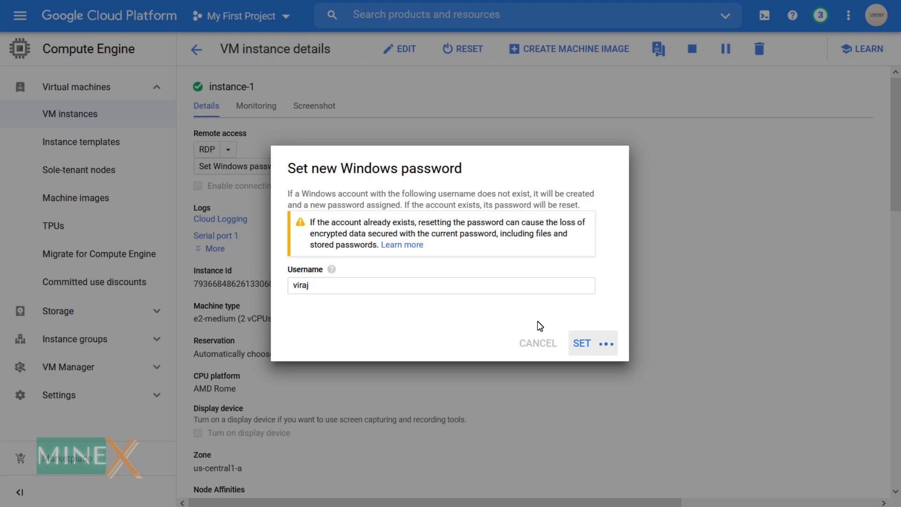
{"action": "left_click", "coordinate": [581, 343]}
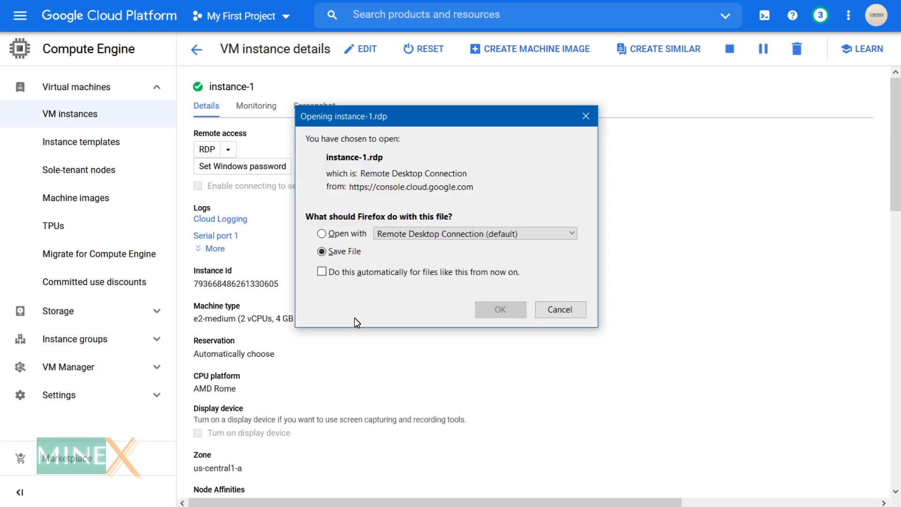
Open instance-1.rdp in Remote Desktop and connect to 34.67.245.37 past the publisher warning.
{"action": "left_click", "coordinate": [558, 309]}
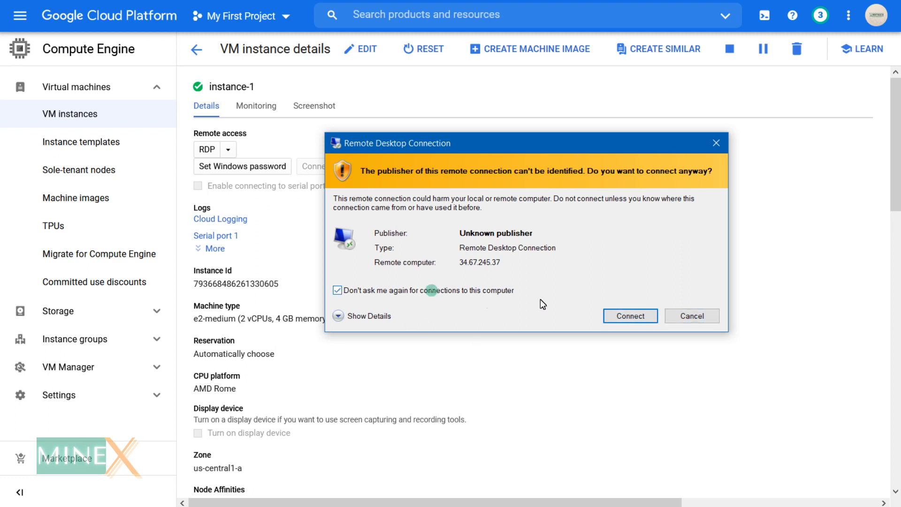
{"action": "left_click", "coordinate": [629, 316]}
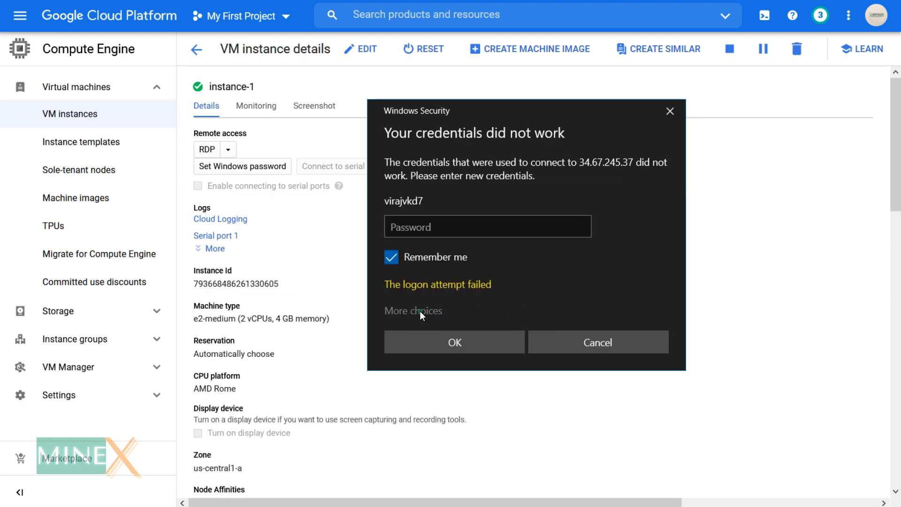
Sign in as a different account, user viraj, and accept the untrusted certificate.
{"action": "left_click", "coordinate": [412, 310]}
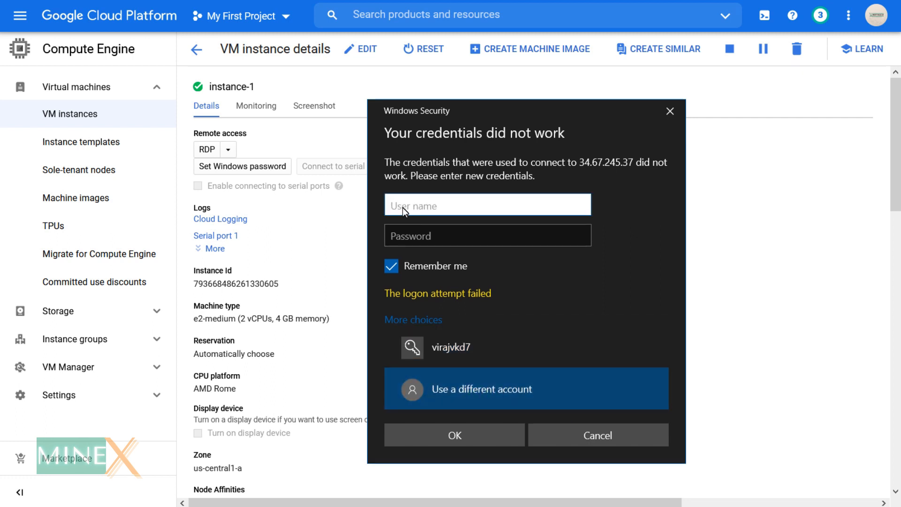
{"action": "type", "text": "viraj"}
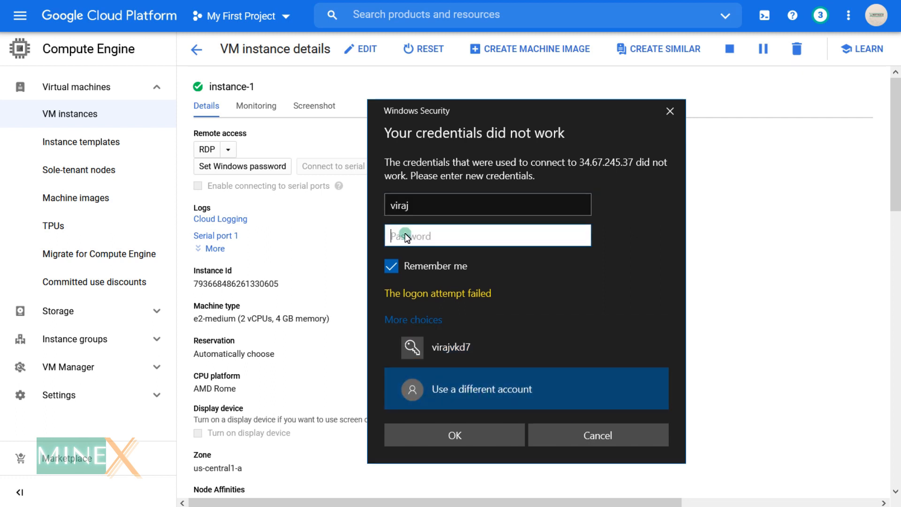
{"action": "left_click", "coordinate": [454, 435]}
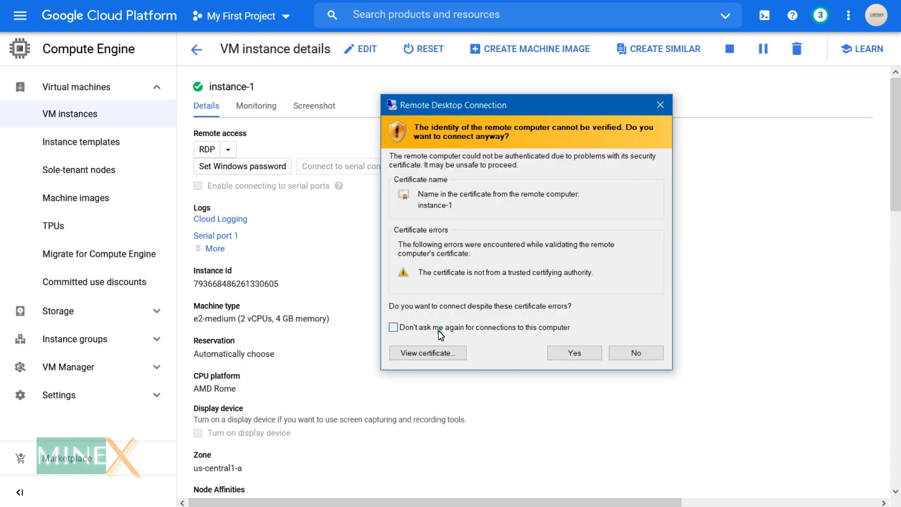
{"action": "left_click", "coordinate": [573, 353]}
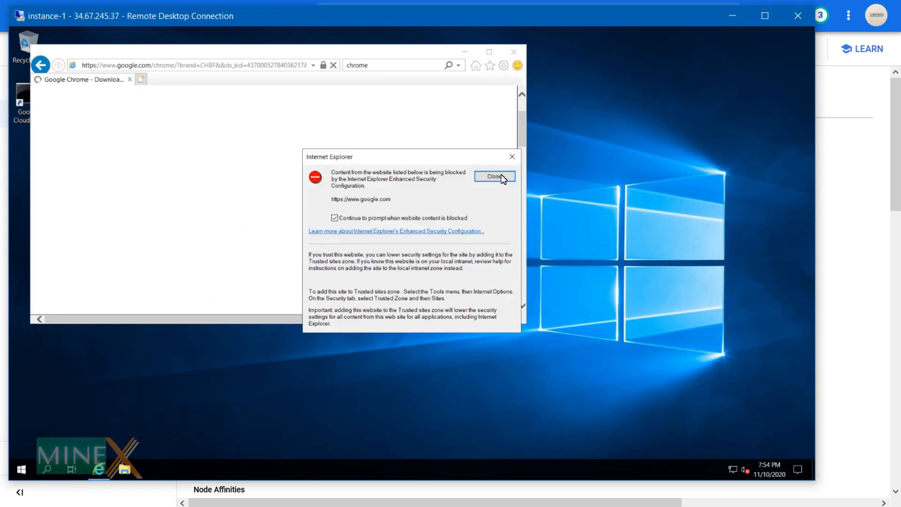
Close Internet Explorer's blocked-content warning and check the downloads list and its save location.
{"action": "left_click", "coordinate": [494, 177]}
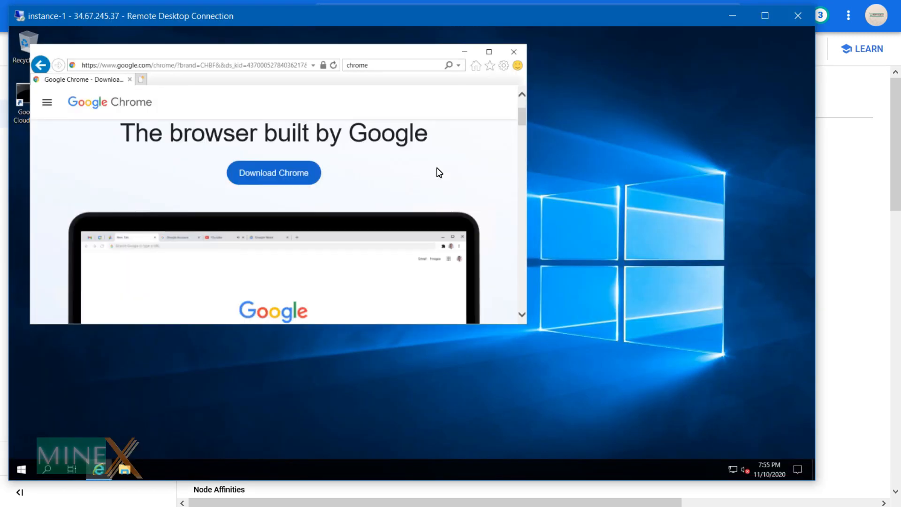
{"action": "left_click", "coordinate": [489, 51]}
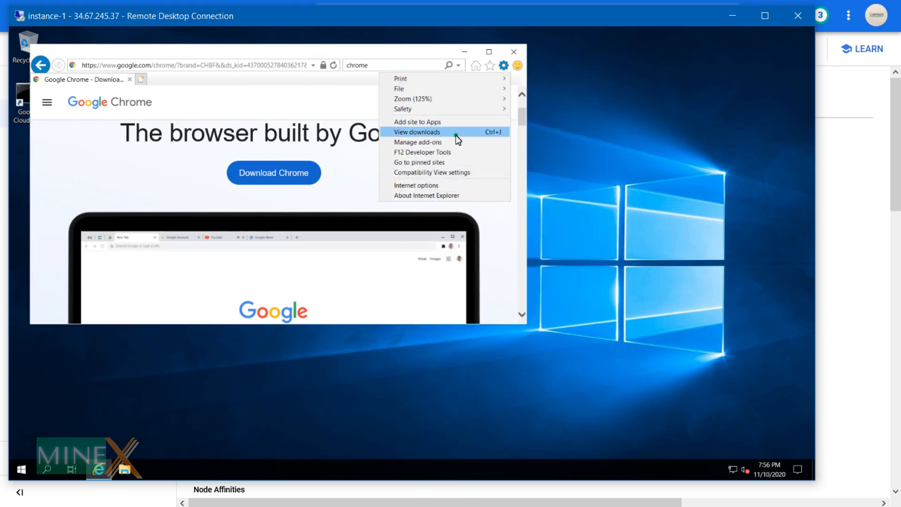
{"action": "left_click", "coordinate": [417, 132]}
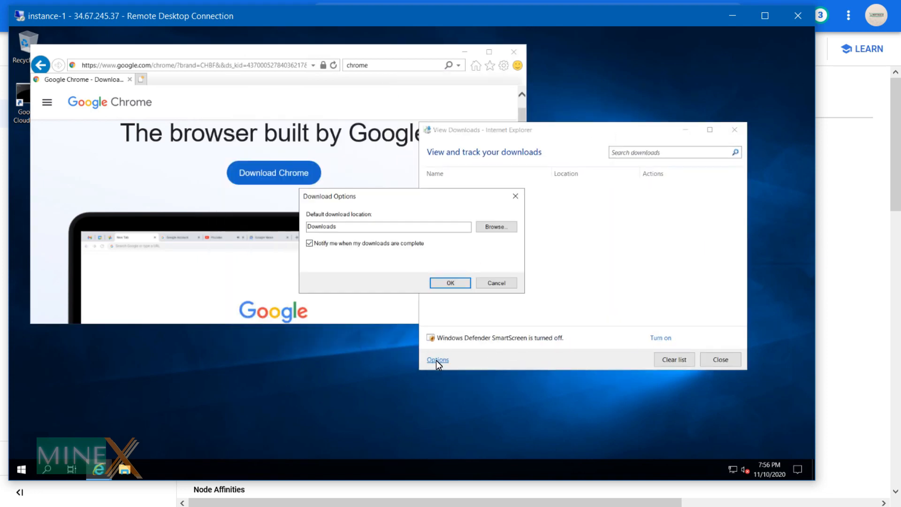
{"action": "left_click", "coordinate": [502, 65]}
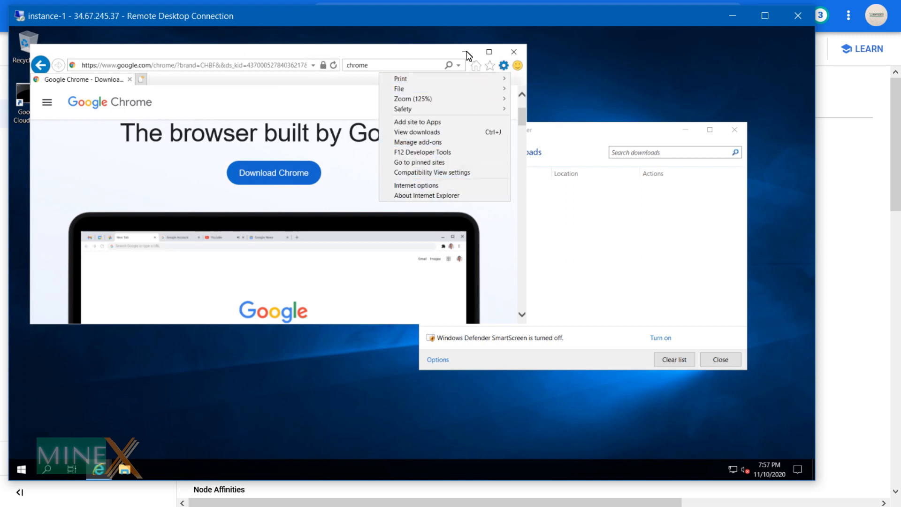